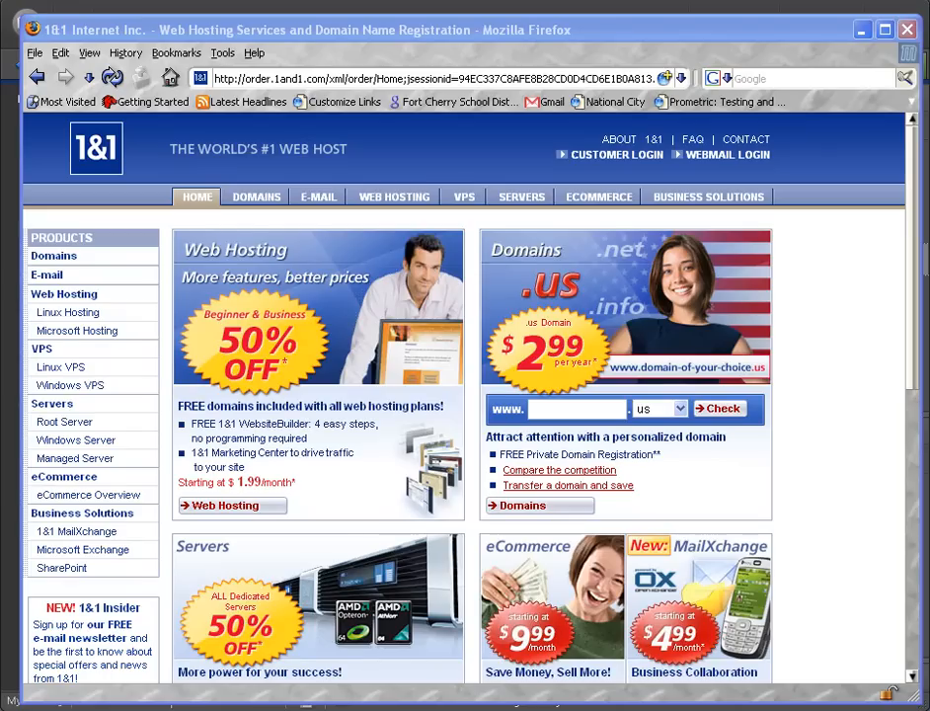
{"action": "mouse_move", "coordinate": [829, 54]}
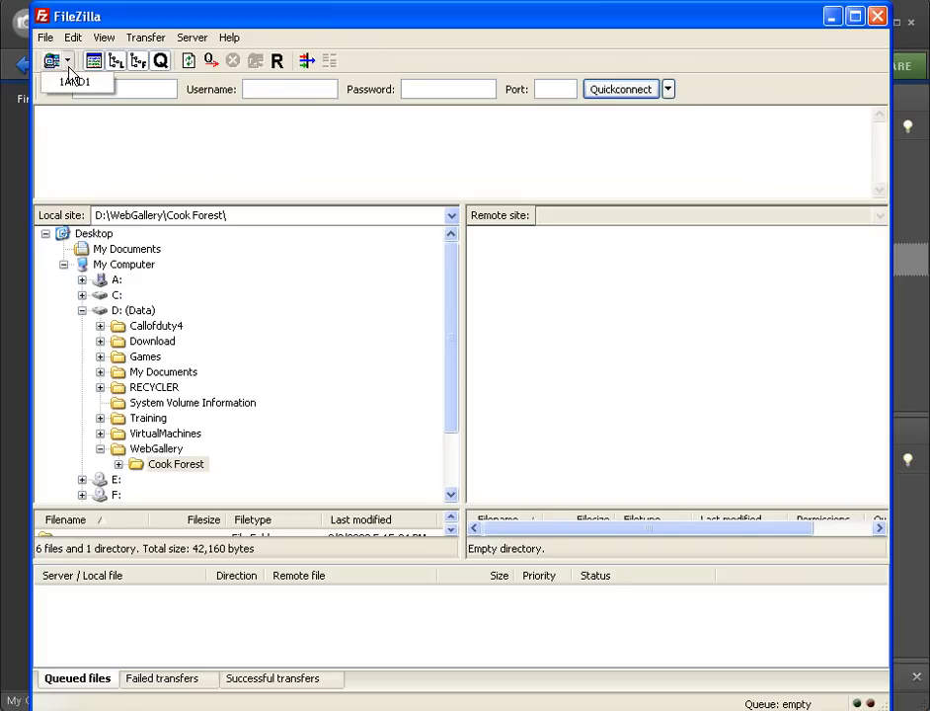
Step: Connect to the saved 1AND1 server and expand its remote root folder list
{"action": "left_click", "coordinate": [74, 81]}
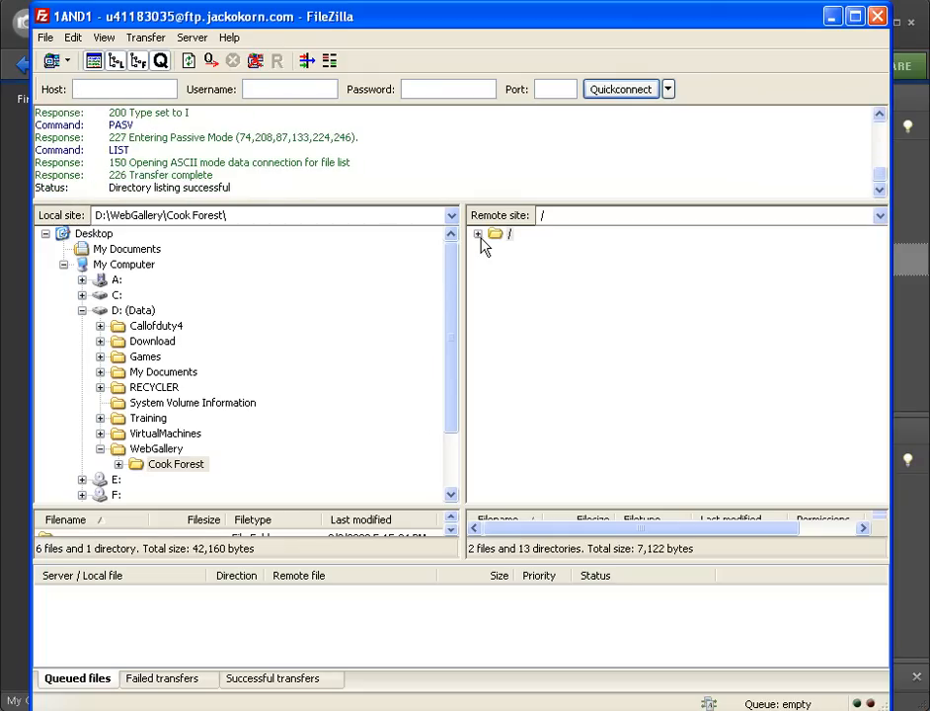
{"action": "left_click", "coordinate": [479, 234]}
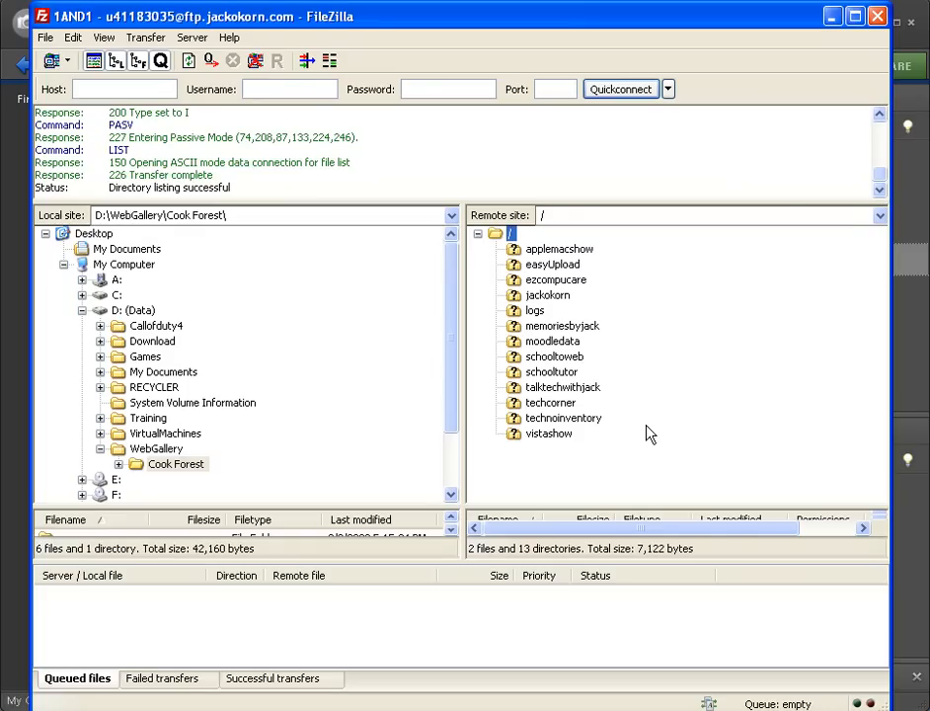
{"action": "mouse_move", "coordinate": [661, 340]}
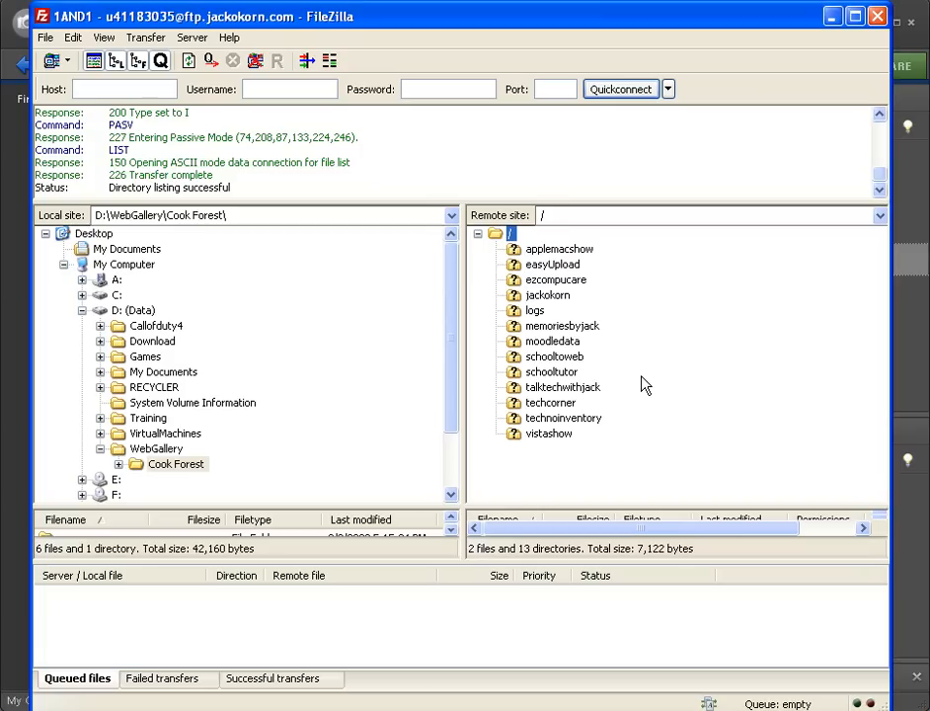
{"action": "mouse_move", "coordinate": [614, 394]}
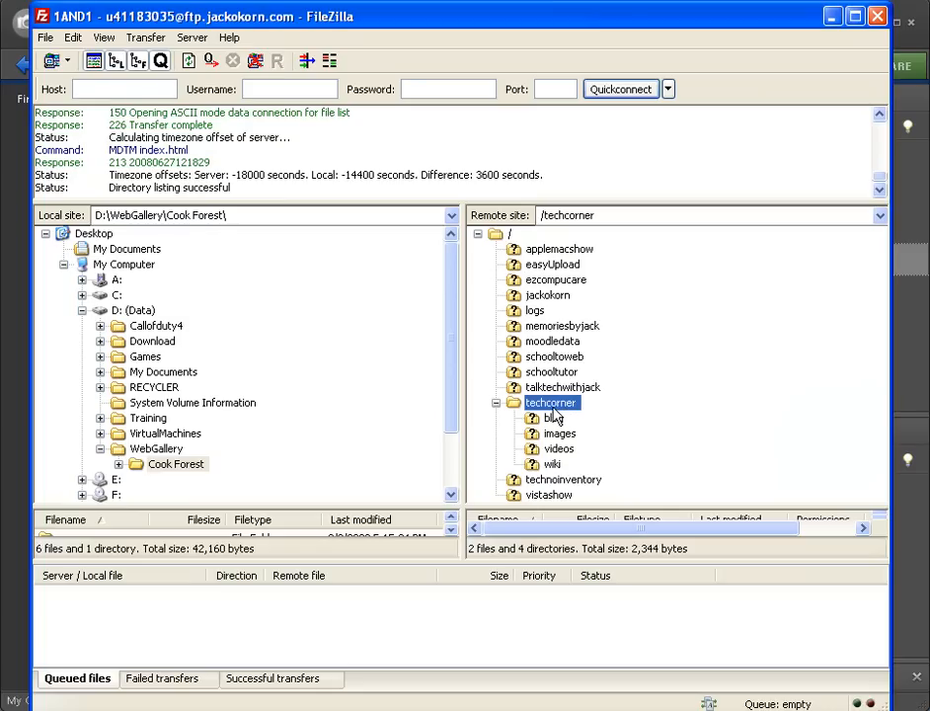
{"action": "mouse_move", "coordinate": [558, 417]}
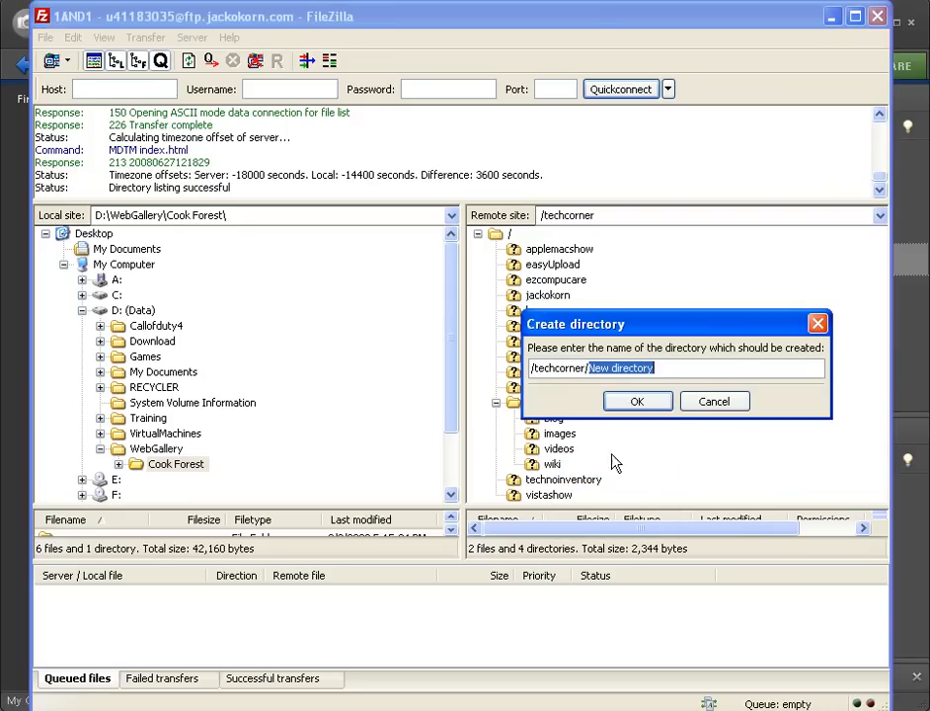
Step: Create a 'gallery' folder inside techcorner and open it
{"action": "type", "text": "gall"}
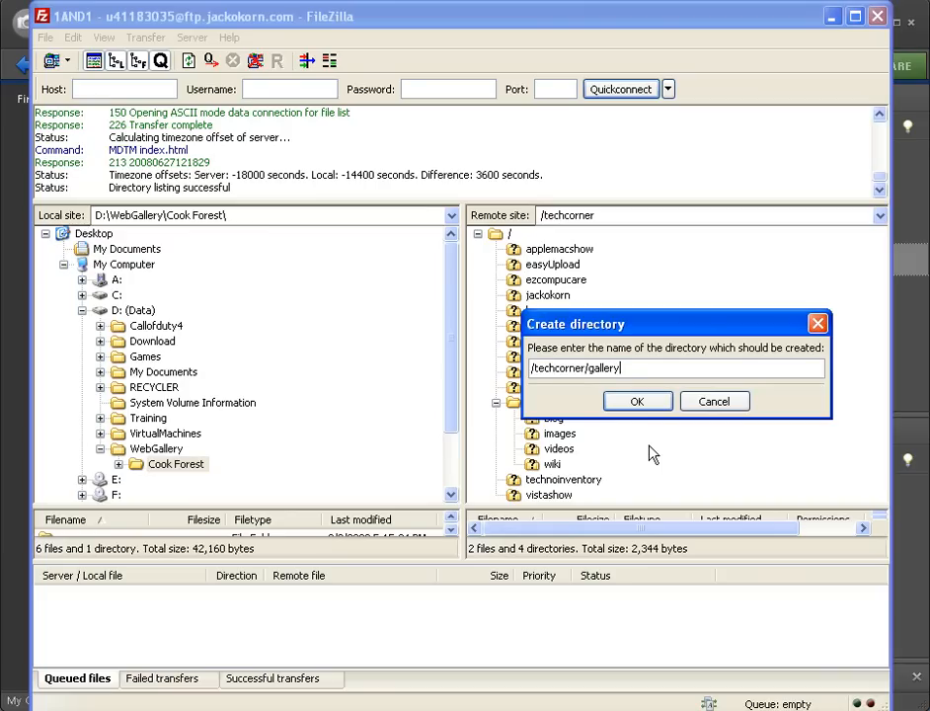
{"action": "left_click", "coordinate": [636, 401]}
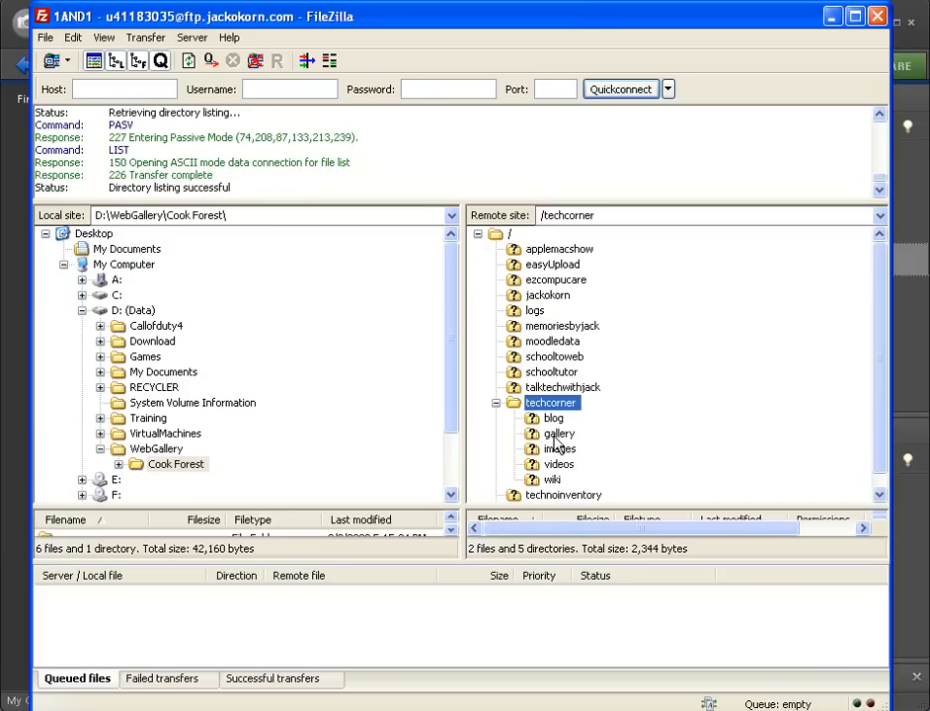
{"action": "double_click", "coordinate": [560, 433]}
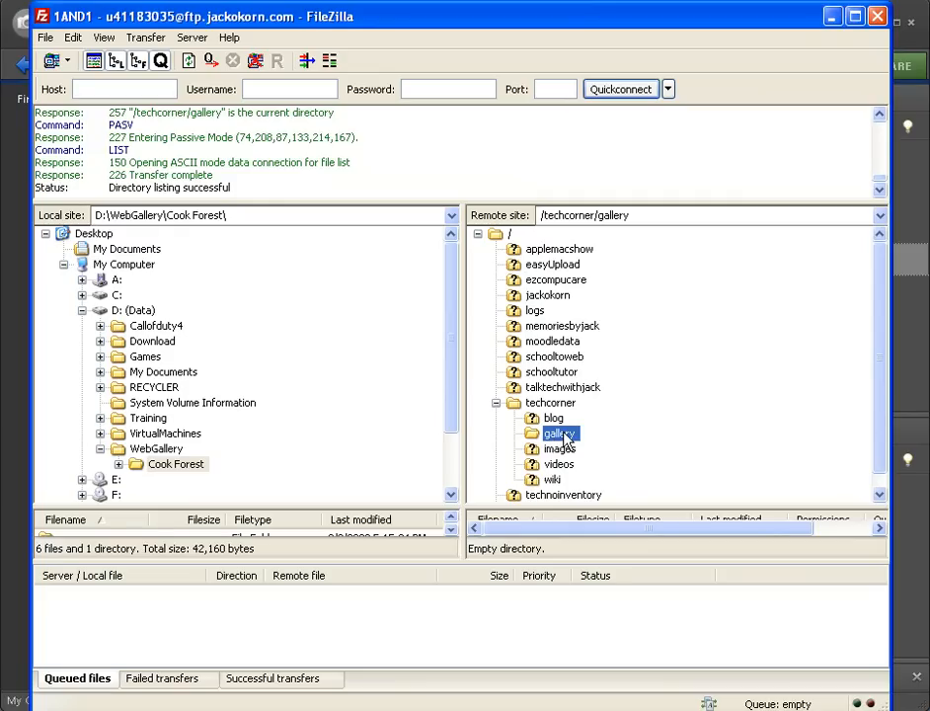
{"action": "mouse_move", "coordinate": [625, 441]}
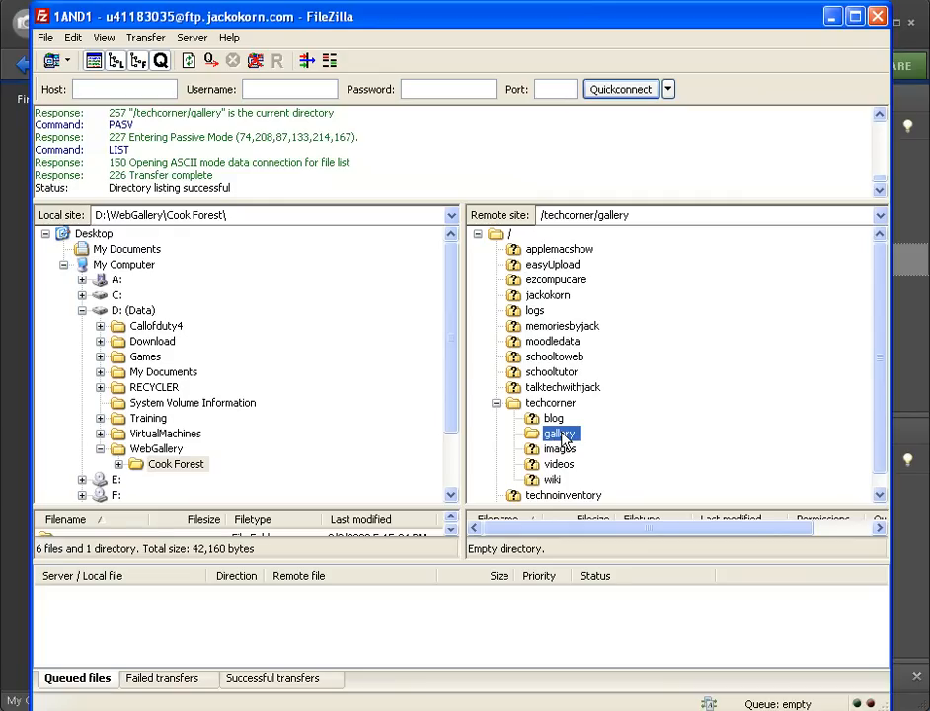
Step: Create a 'cookforest' directory inside the remote gallery folder
{"action": "right_click", "coordinate": [559, 432]}
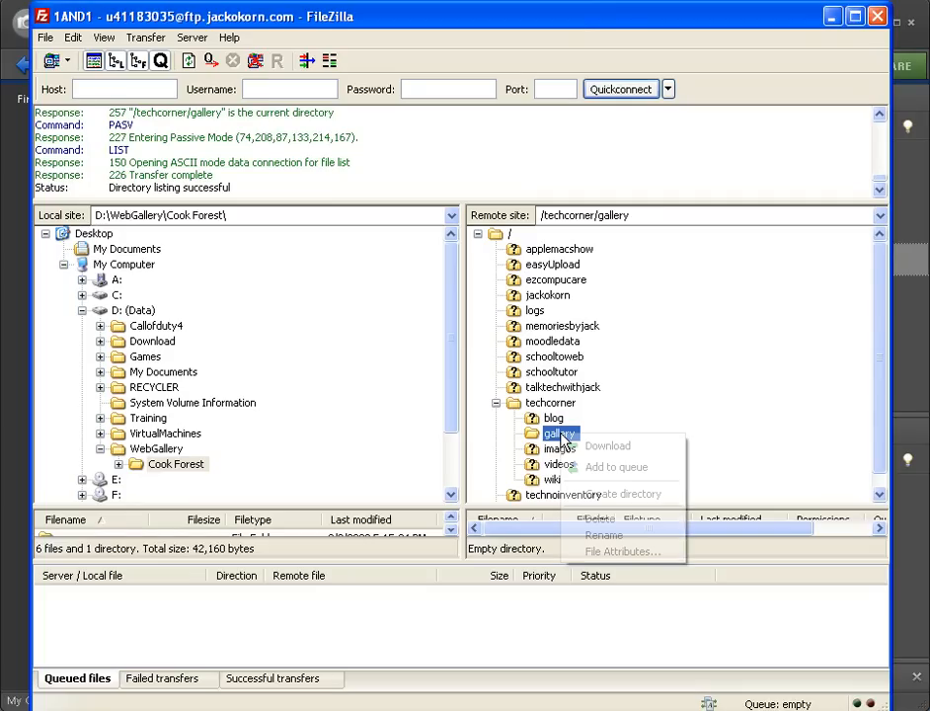
{"action": "mouse_move", "coordinate": [622, 493]}
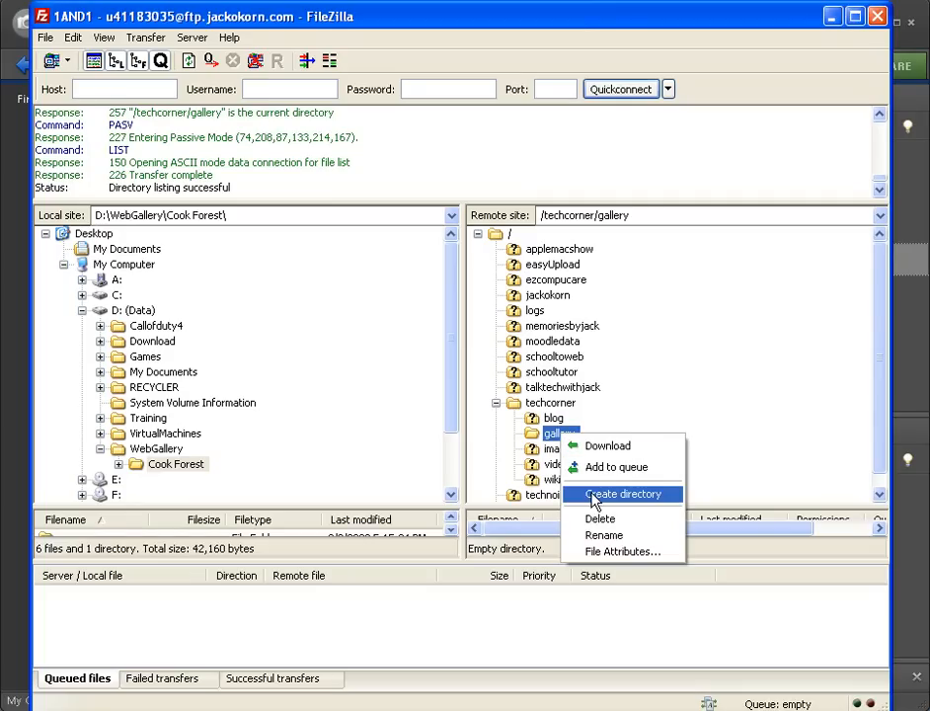
{"action": "left_click", "coordinate": [623, 494]}
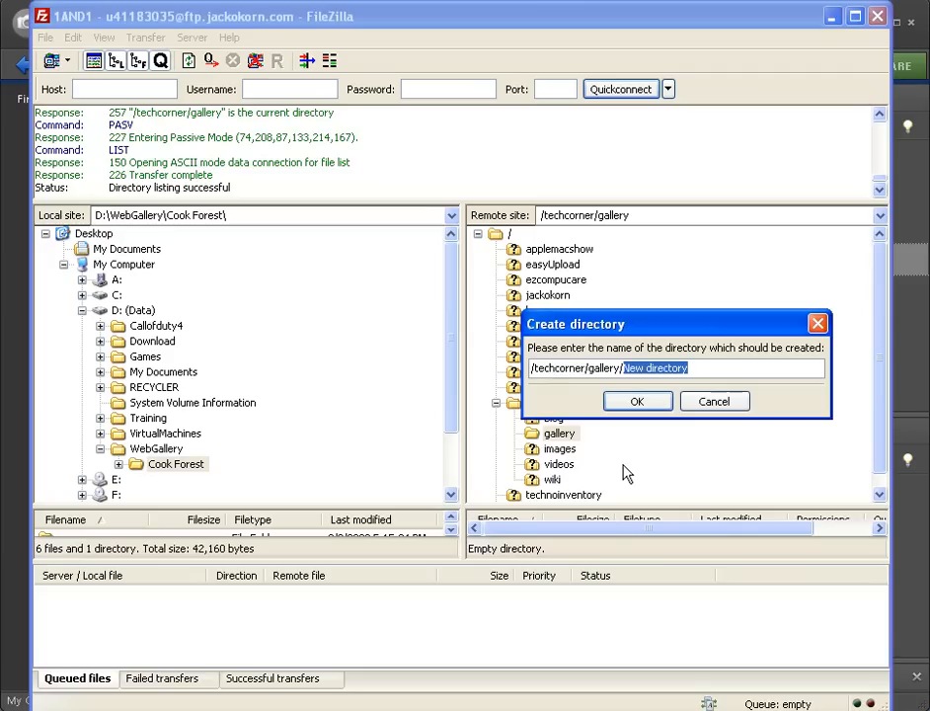
{"action": "type", "text": "cookf"}
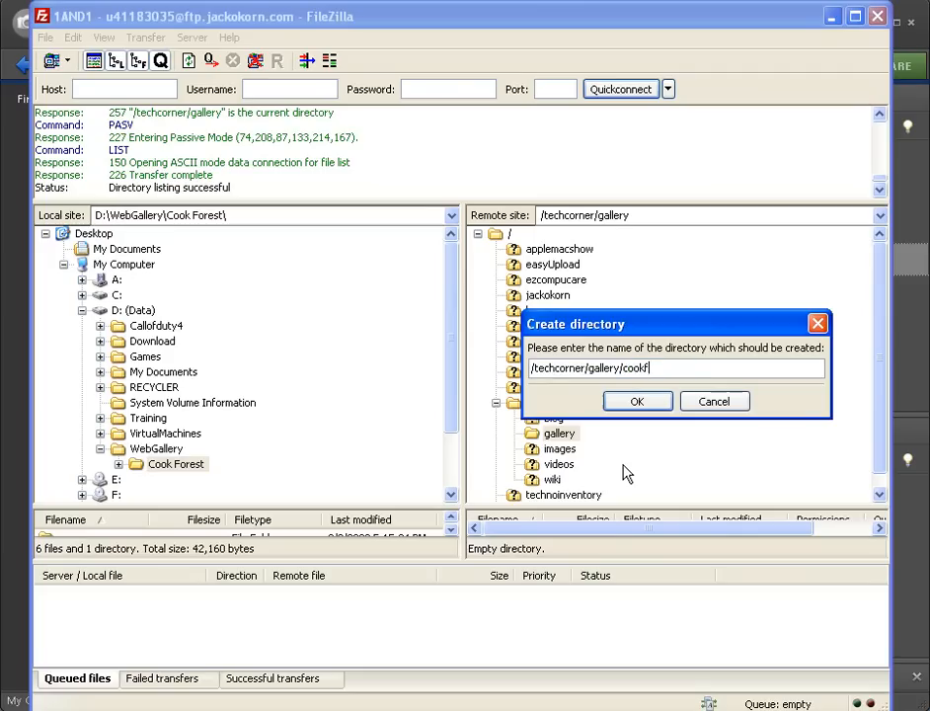
{"action": "type", "text": "orest"}
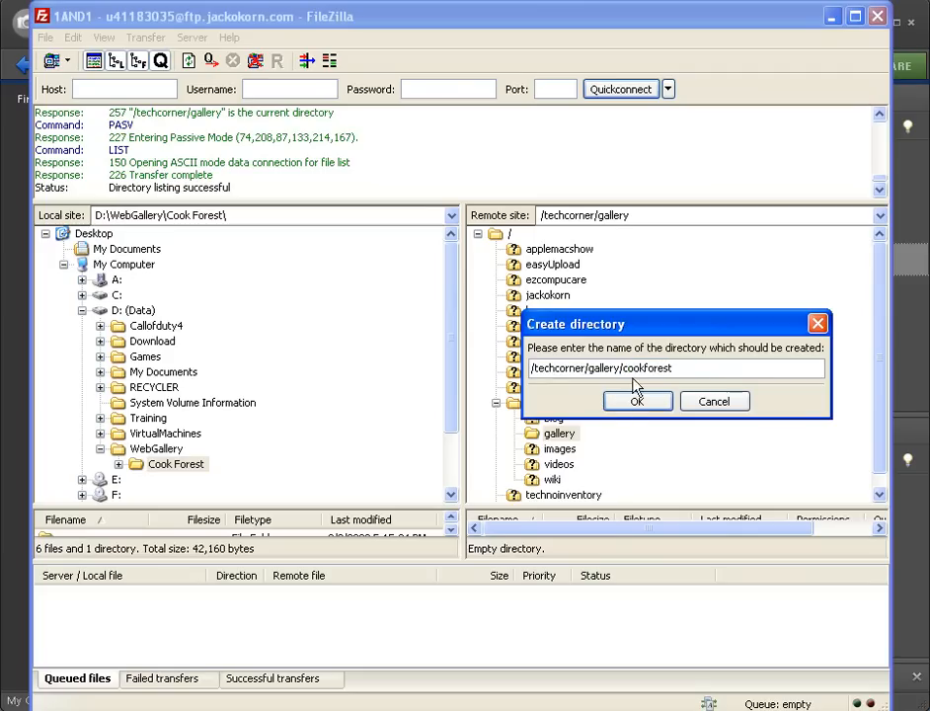
{"action": "mouse_move", "coordinate": [661, 385]}
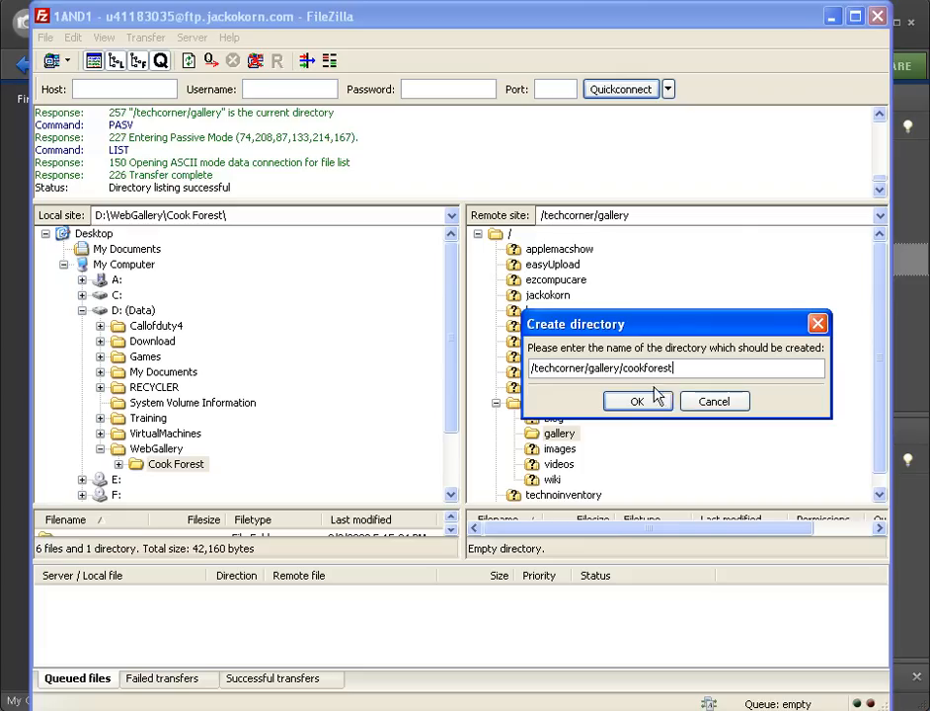
{"action": "left_click", "coordinate": [637, 401]}
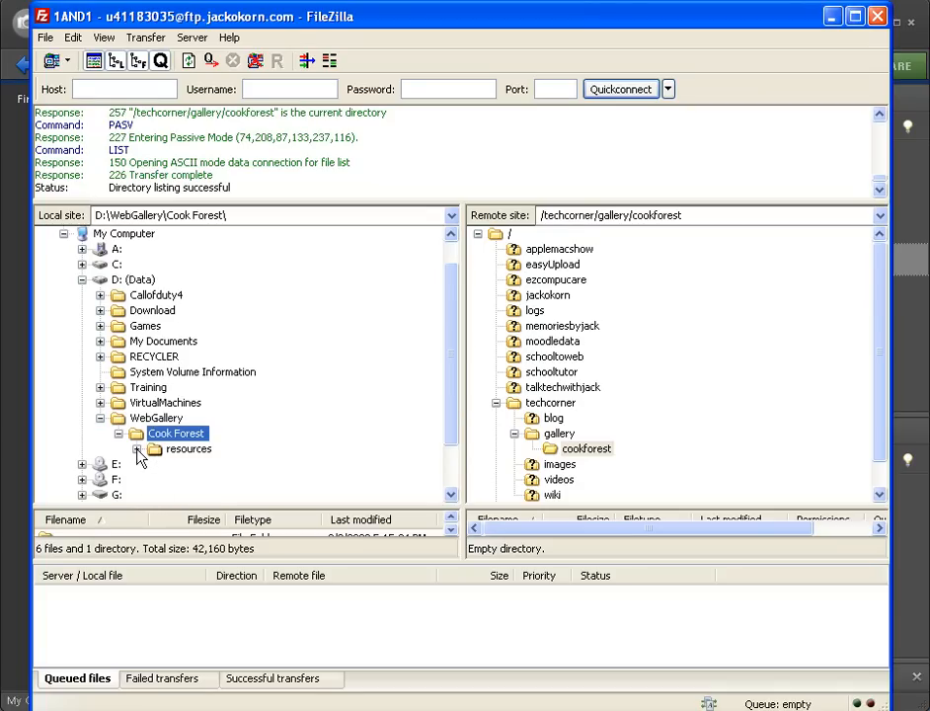
Step: Expand the local Cook Forest folder to reveal its resources subfolder
{"action": "double_click", "coordinate": [178, 433]}
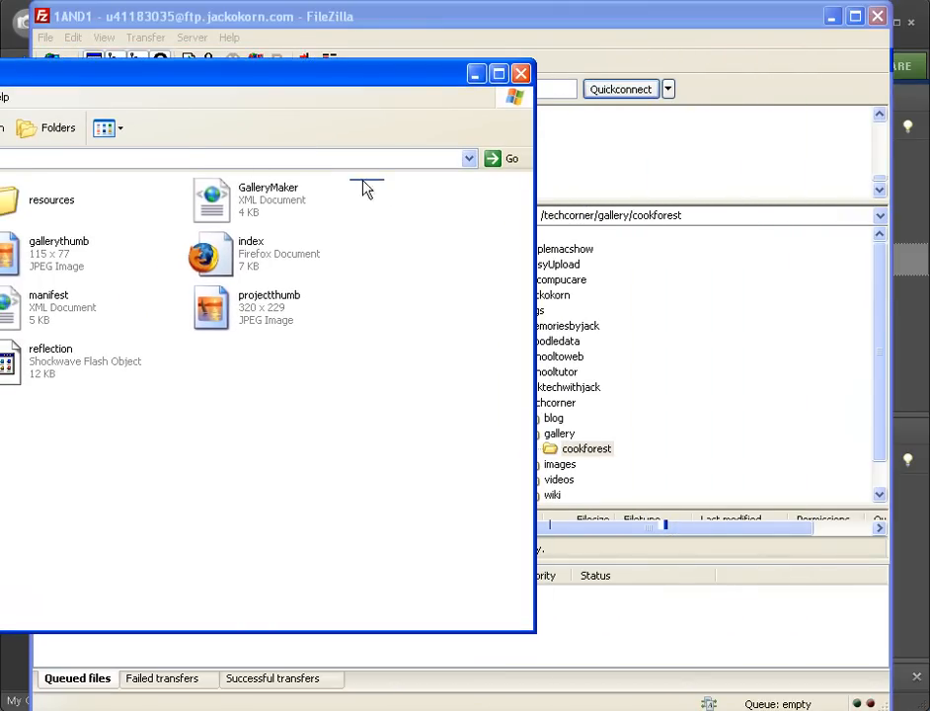
{"action": "key", "text": "ctrl+a"}
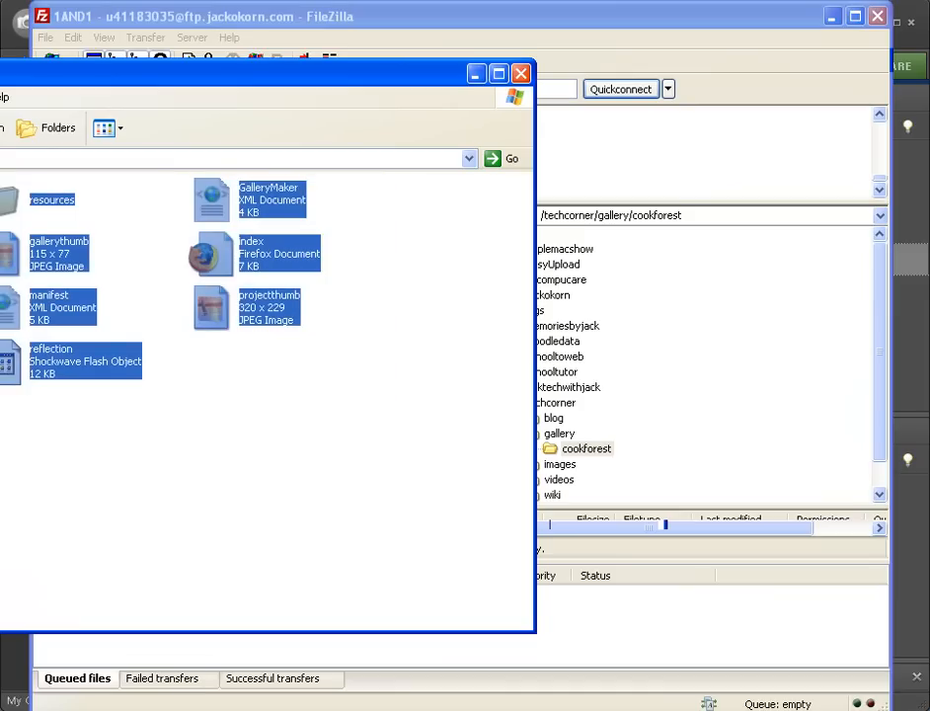
{"action": "mouse_move", "coordinate": [587, 456]}
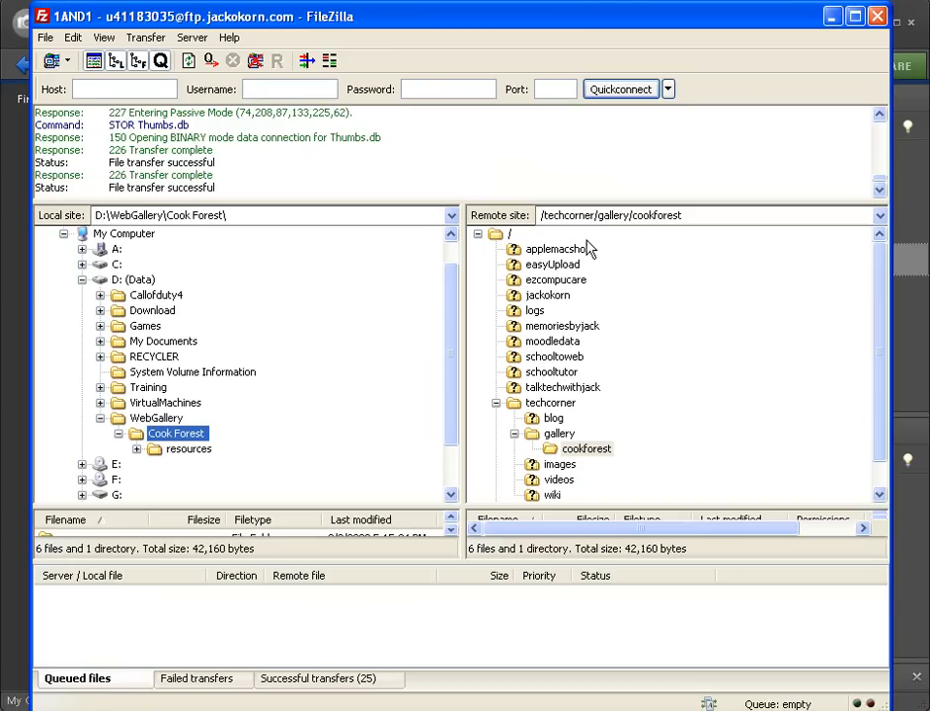
{"action": "mouse_move", "coordinate": [597, 248]}
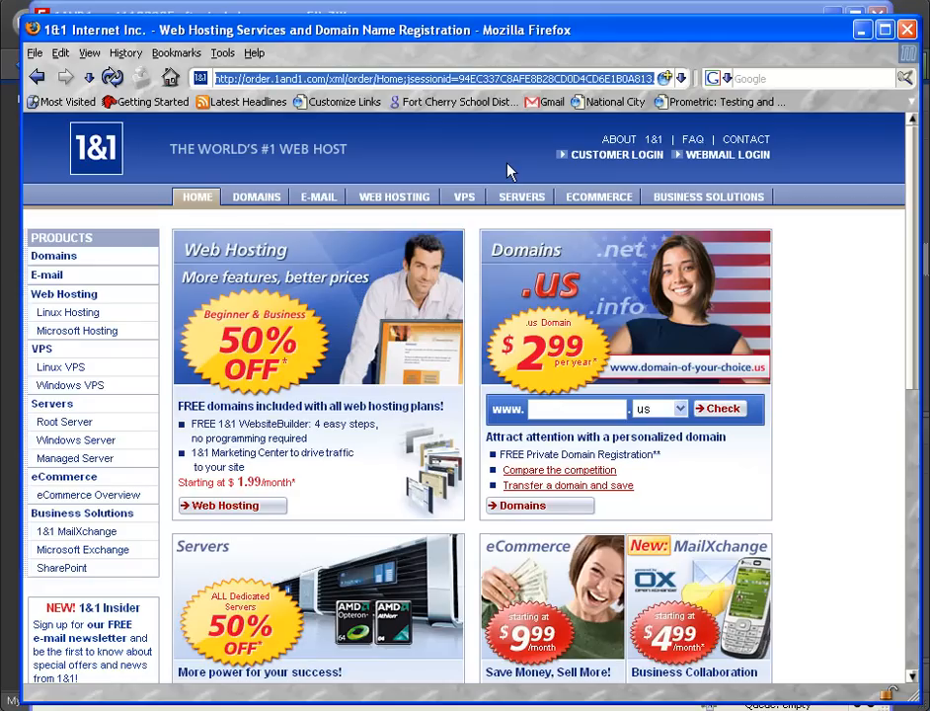
Step: Enter jackstechcorner.com/gallery/cookforest in Firefox's address bar
{"action": "type", "text": "jackstechcorner.com/"}
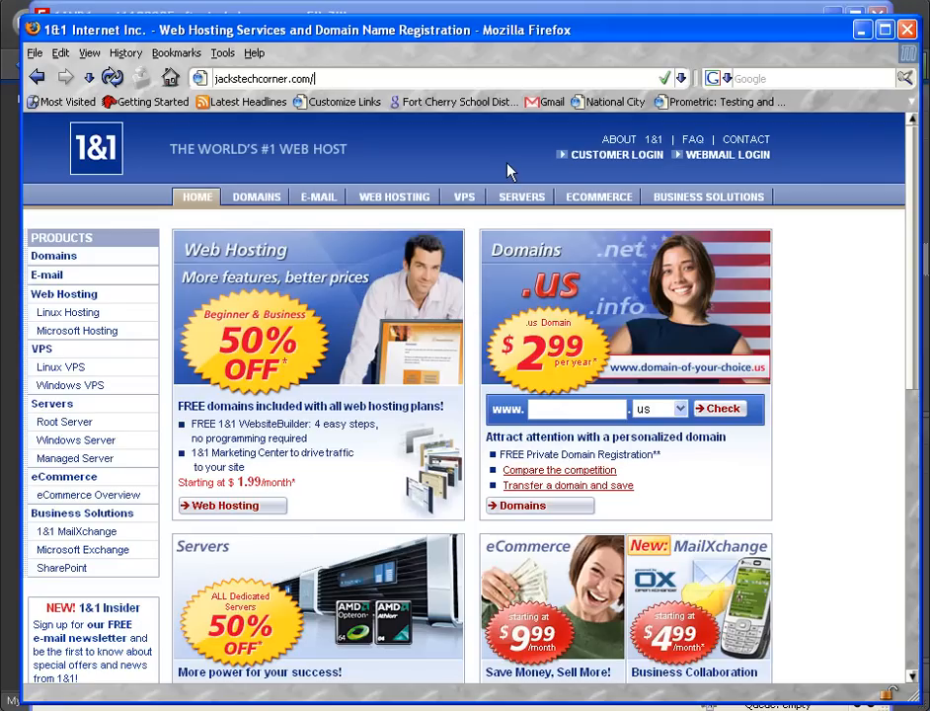
{"action": "type", "text": "g"}
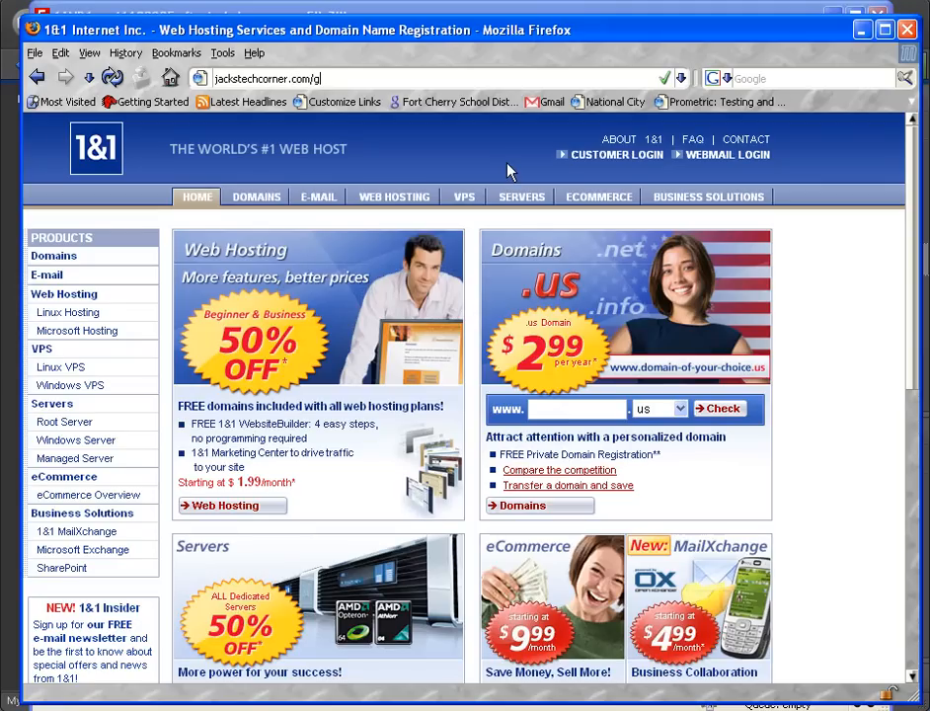
{"action": "type", "text": "allery"}
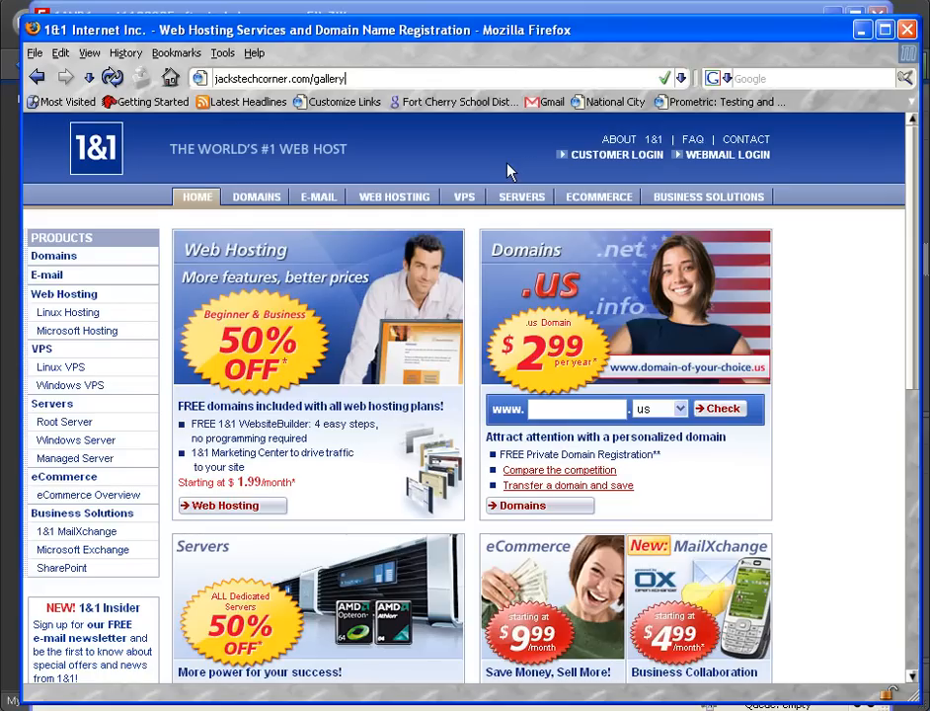
{"action": "type", "text": "cook"}
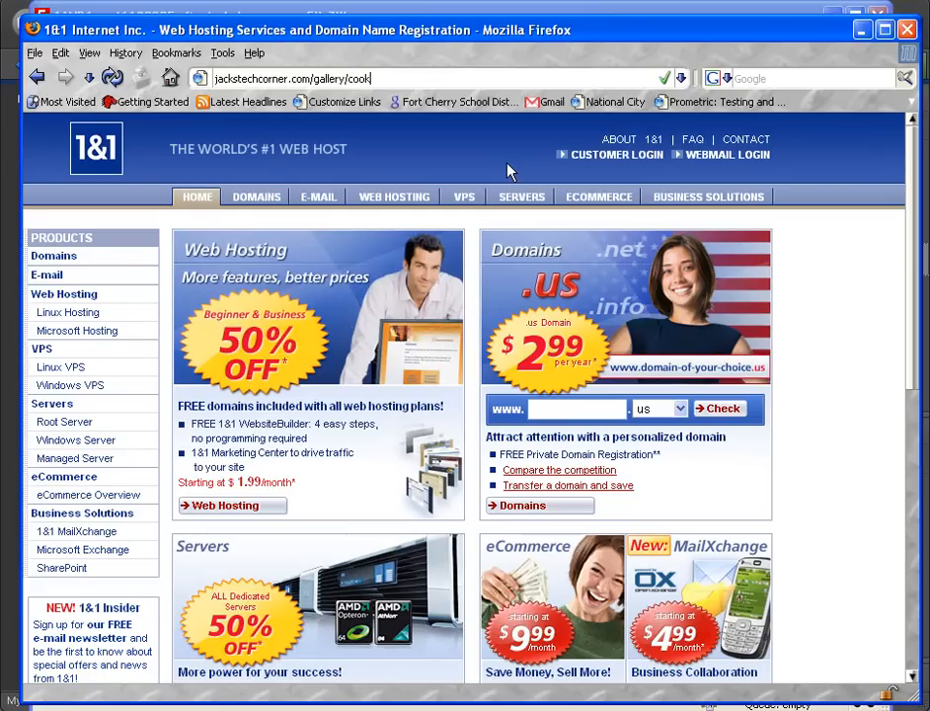
{"action": "type", "text": "forest/"}
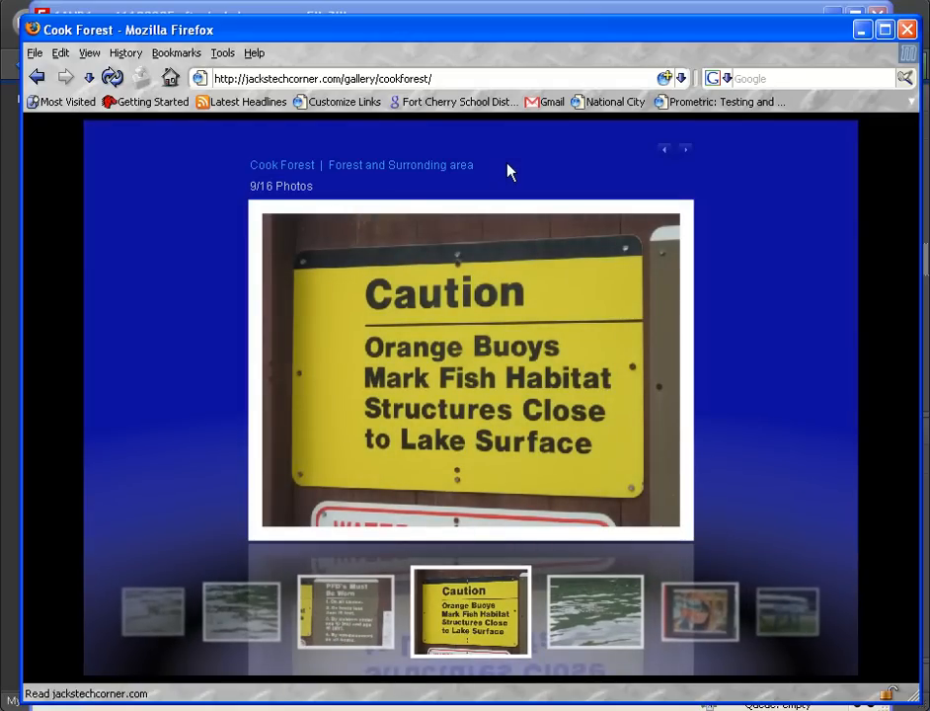
{"action": "mouse_move", "coordinate": [293, 270]}
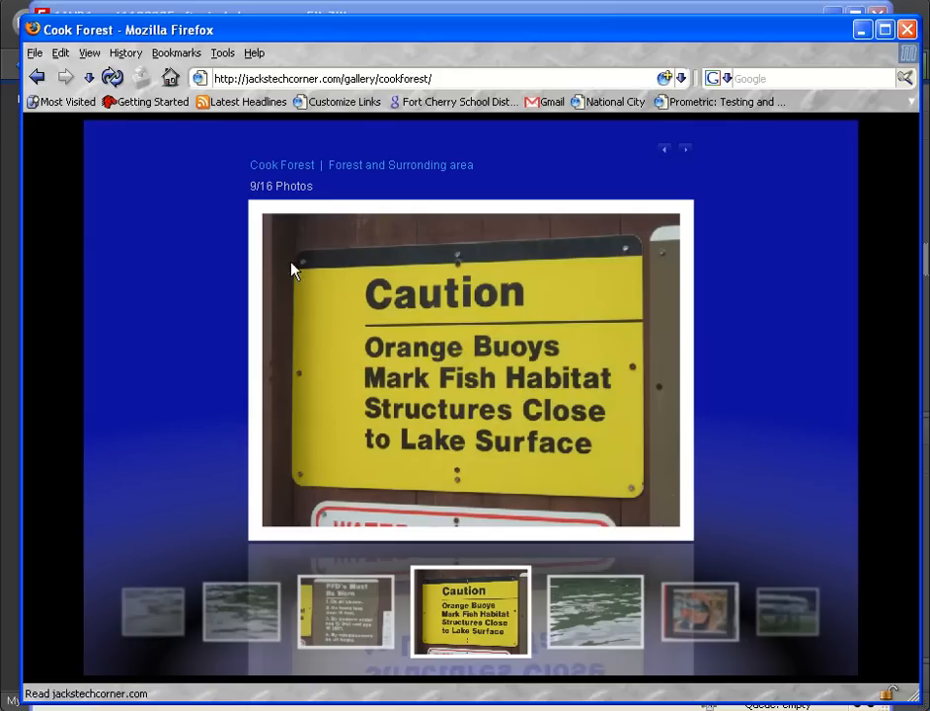
Step: Step back through the gallery photos to the duck and boat-on-trailer pictures
{"action": "left_click", "coordinate": [353, 612]}
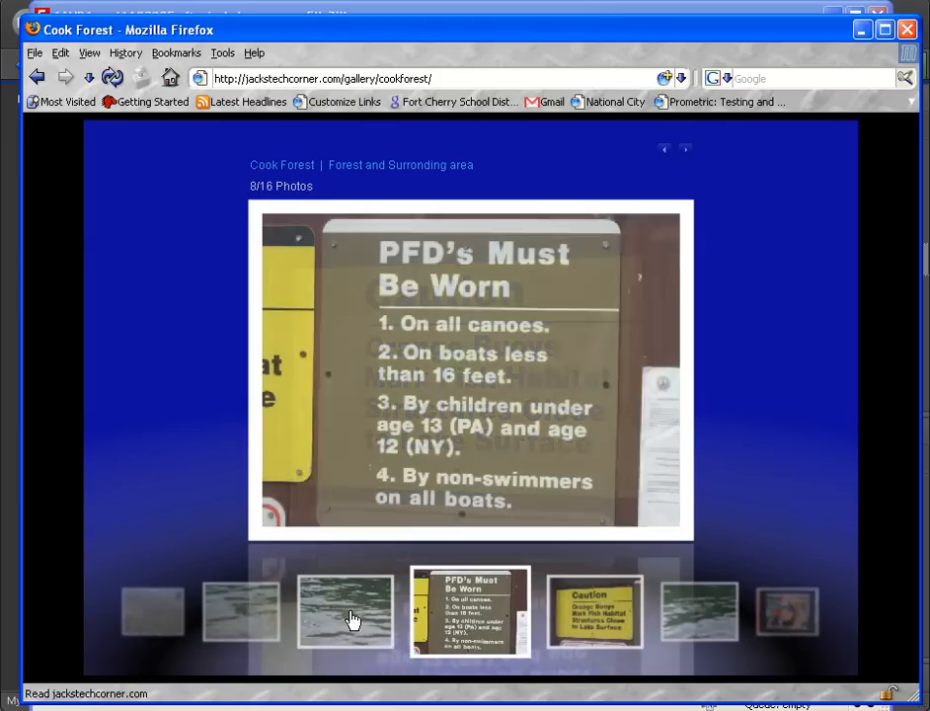
{"action": "left_click", "coordinate": [345, 610]}
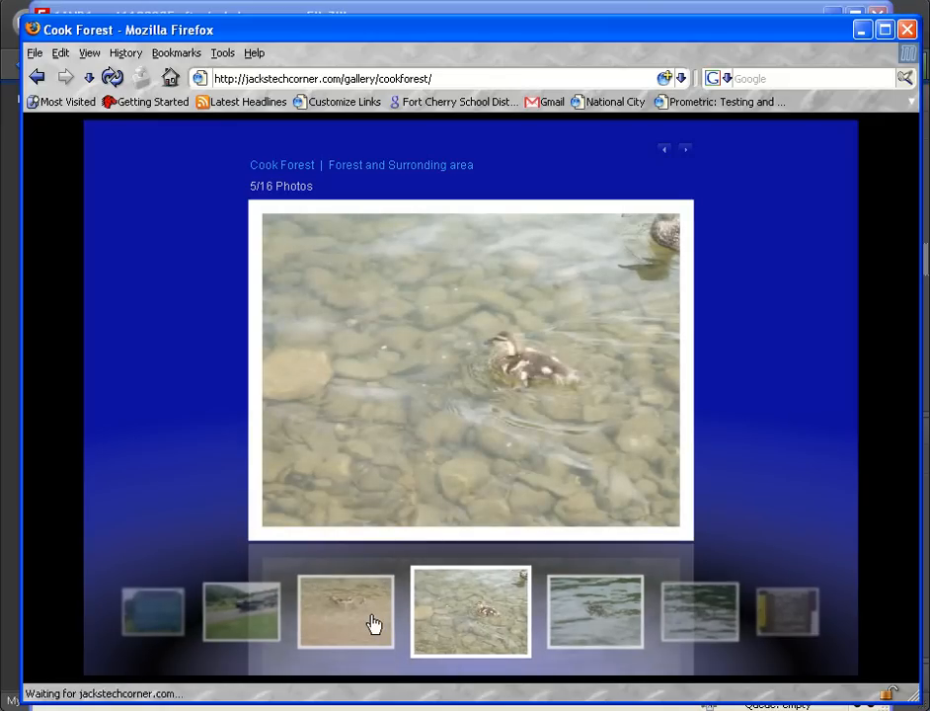
{"action": "left_click", "coordinate": [344, 610]}
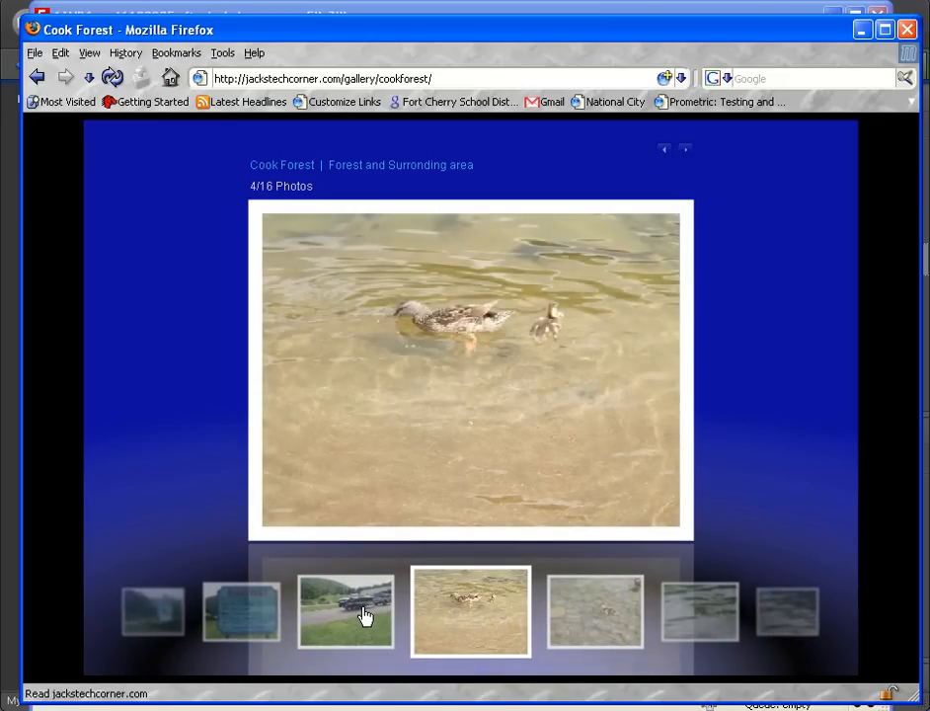
{"action": "left_click", "coordinate": [344, 611]}
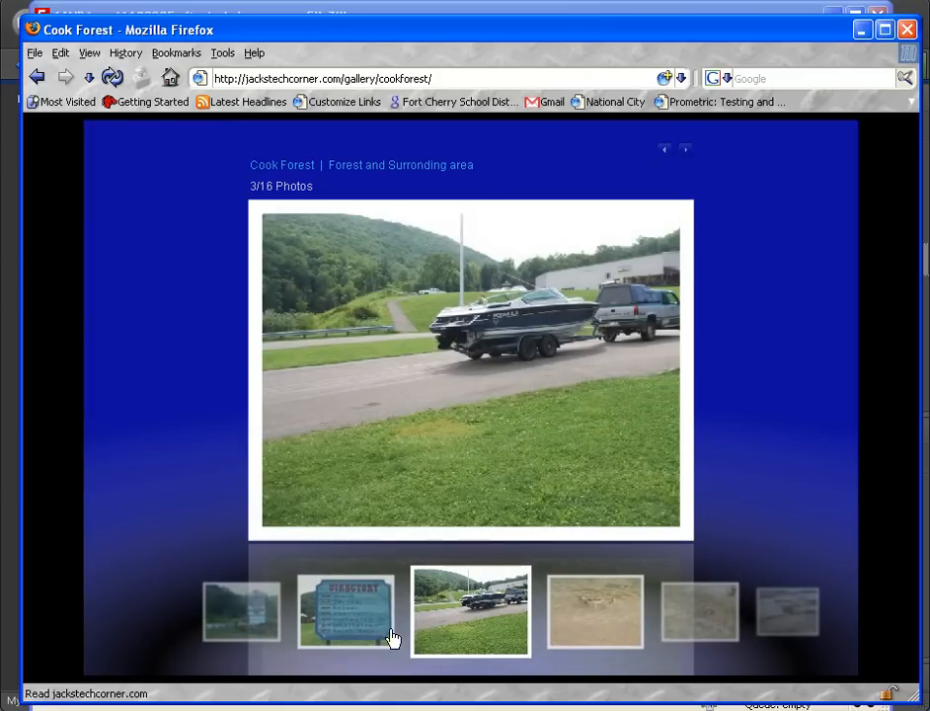
{"action": "mouse_move", "coordinate": [378, 630]}
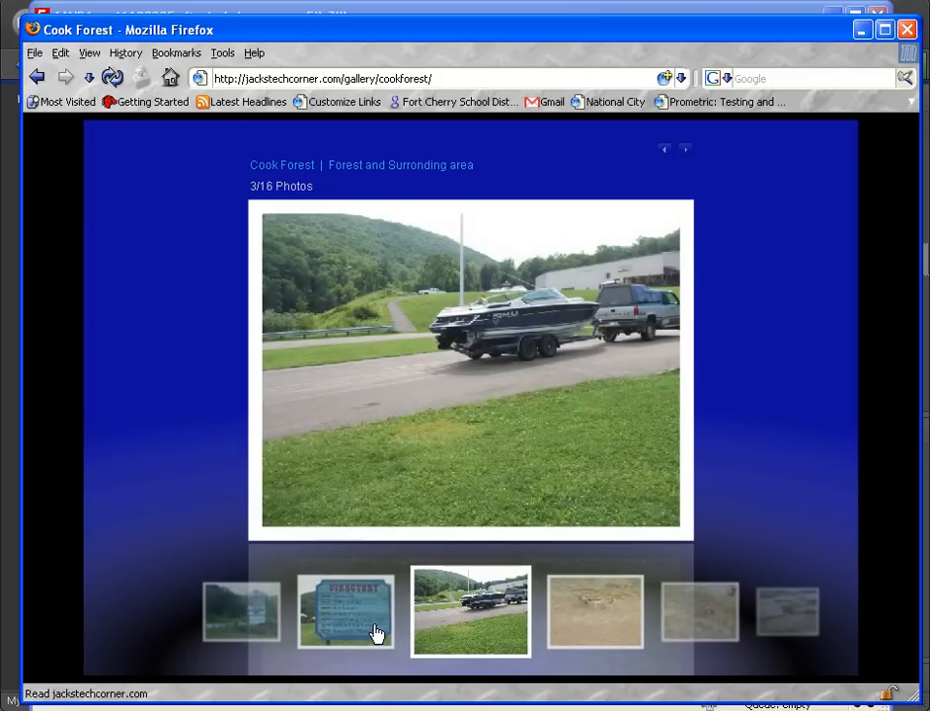
{"action": "left_click", "coordinate": [345, 609]}
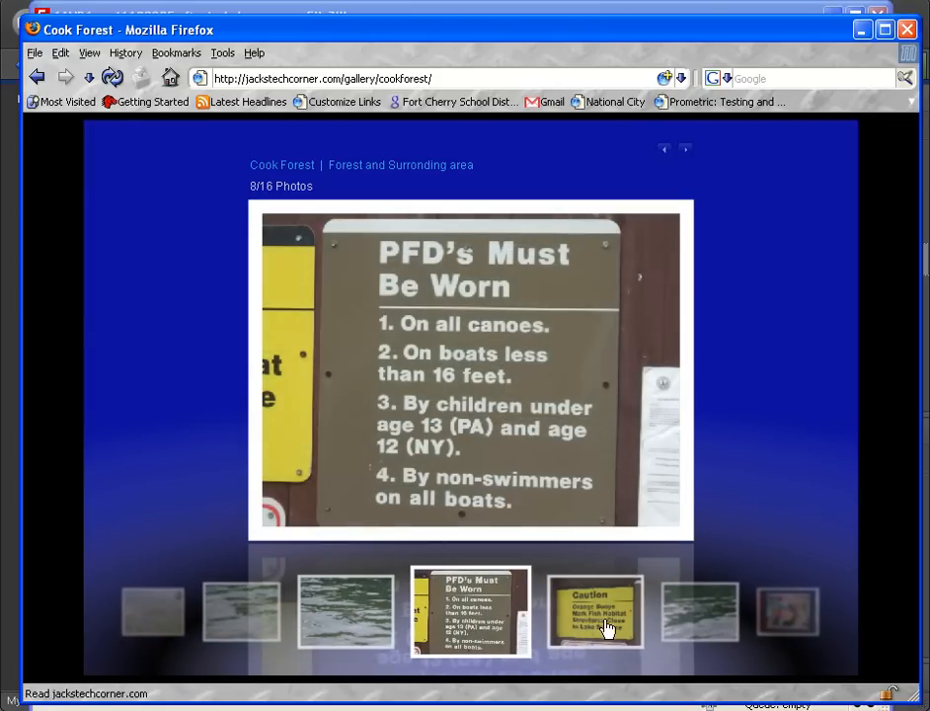
Step: Advance through the gallery to the last photo, the horse ride
{"action": "left_click", "coordinate": [602, 612]}
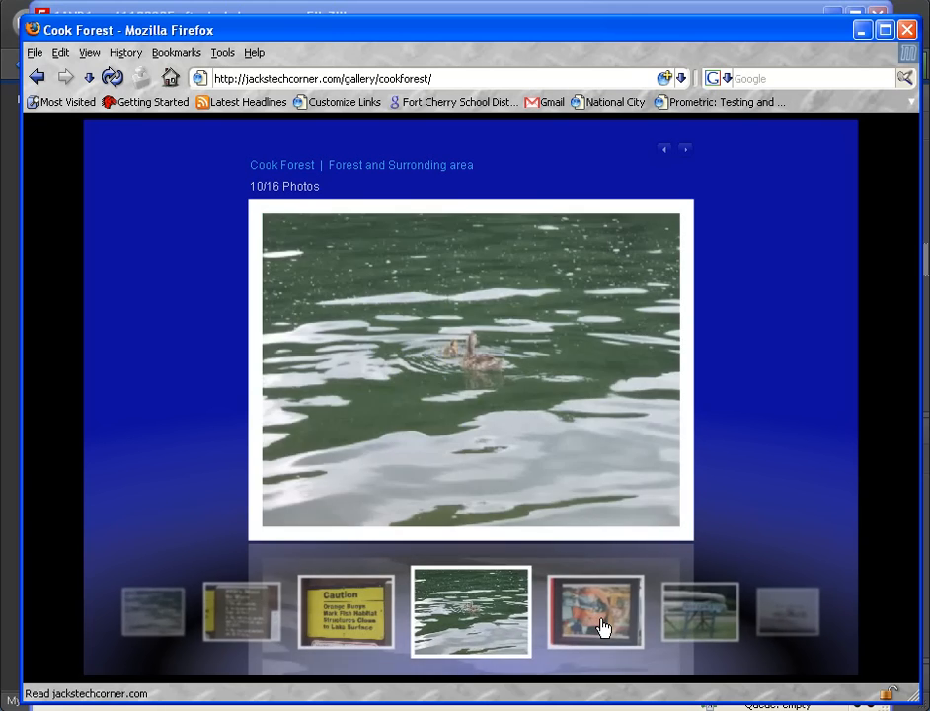
{"action": "left_click", "coordinate": [594, 612]}
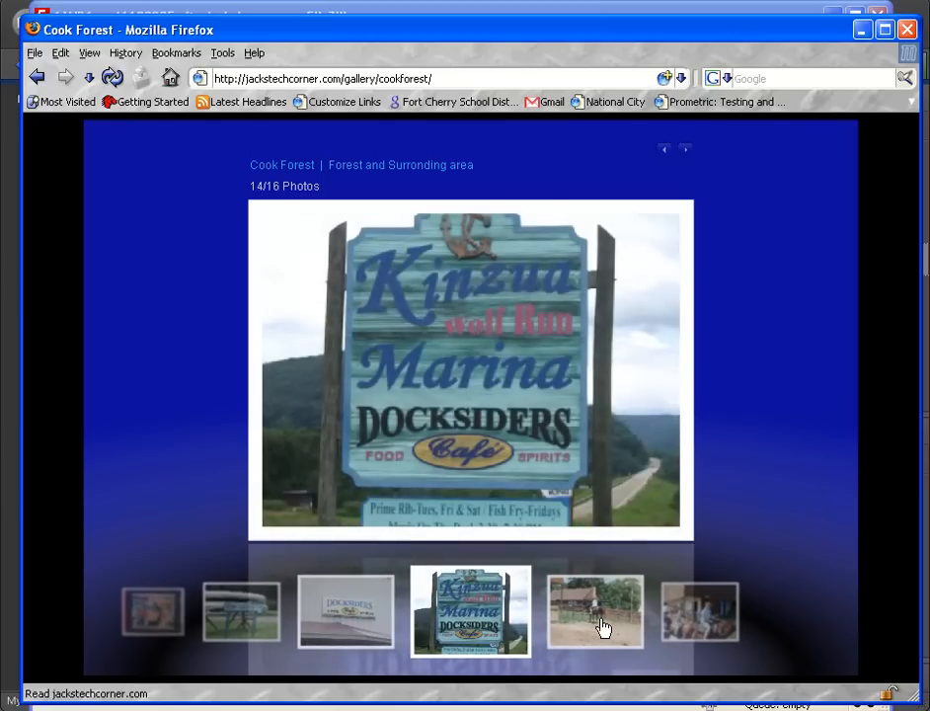
{"action": "left_click", "coordinate": [593, 610]}
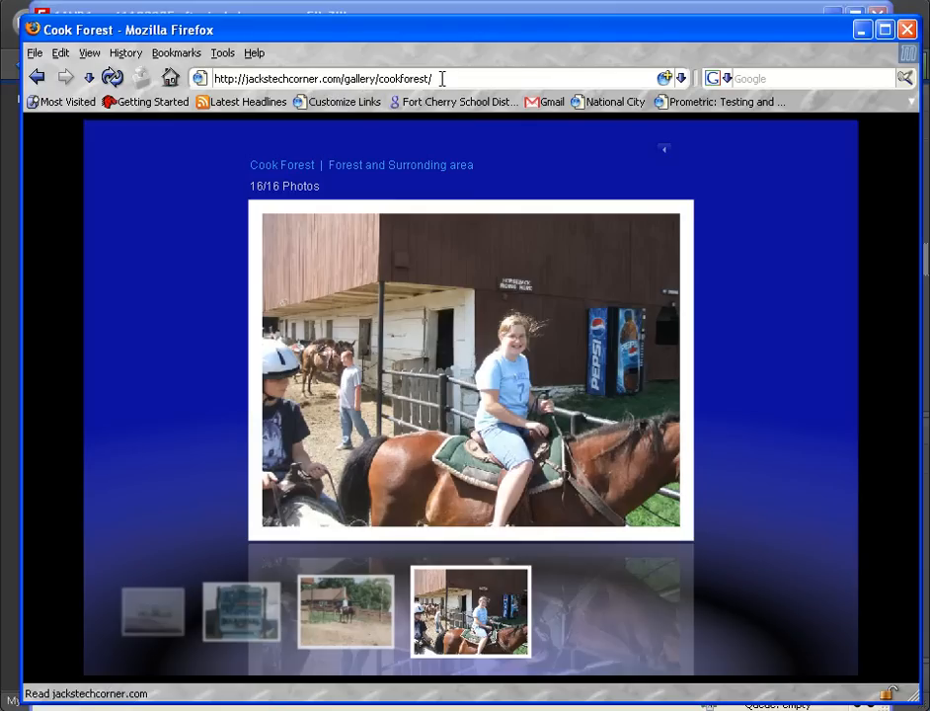
{"action": "mouse_move", "coordinate": [218, 326]}
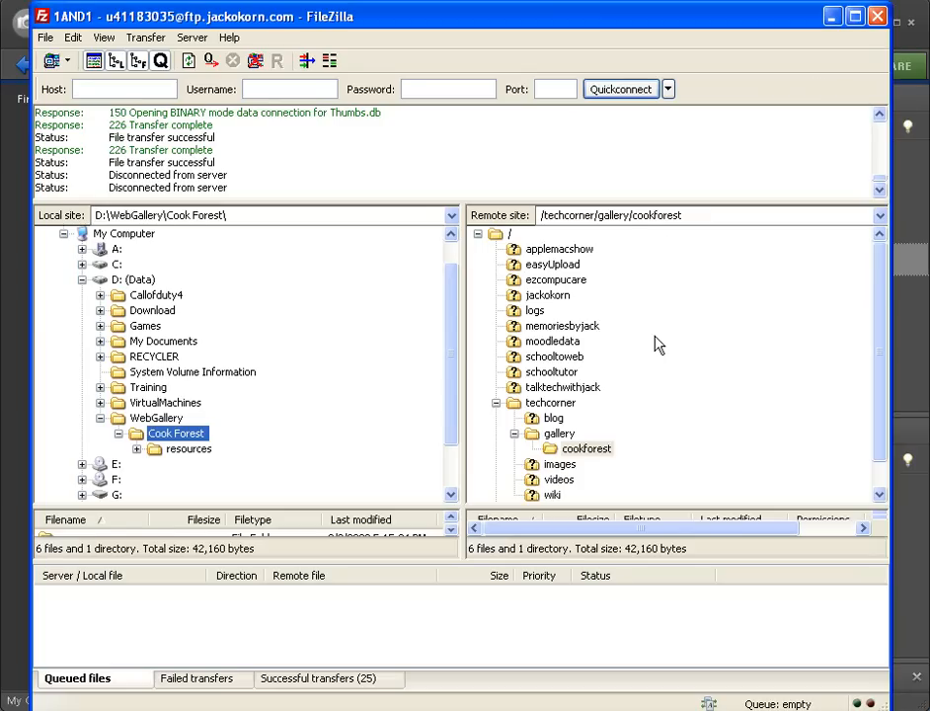
{"action": "mouse_move", "coordinate": [696, 54]}
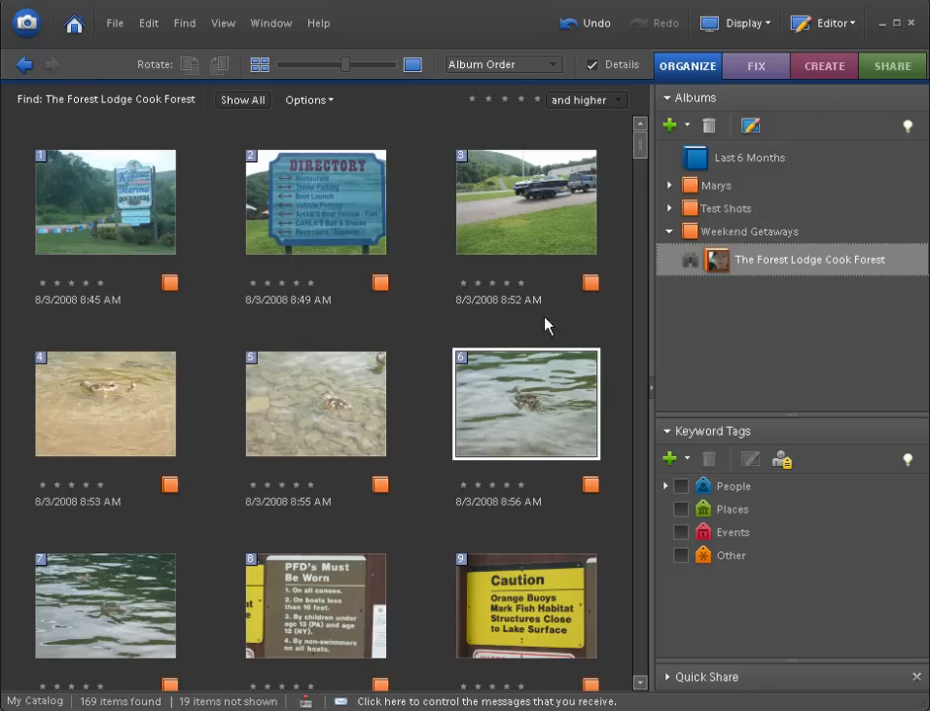
{"action": "mouse_move", "coordinate": [431, 329]}
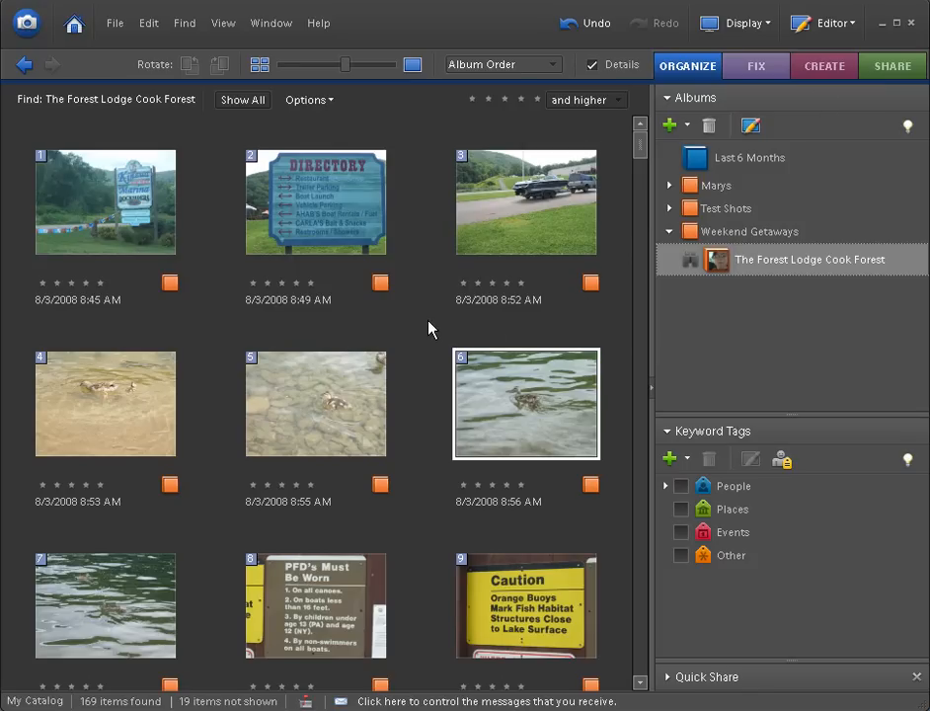